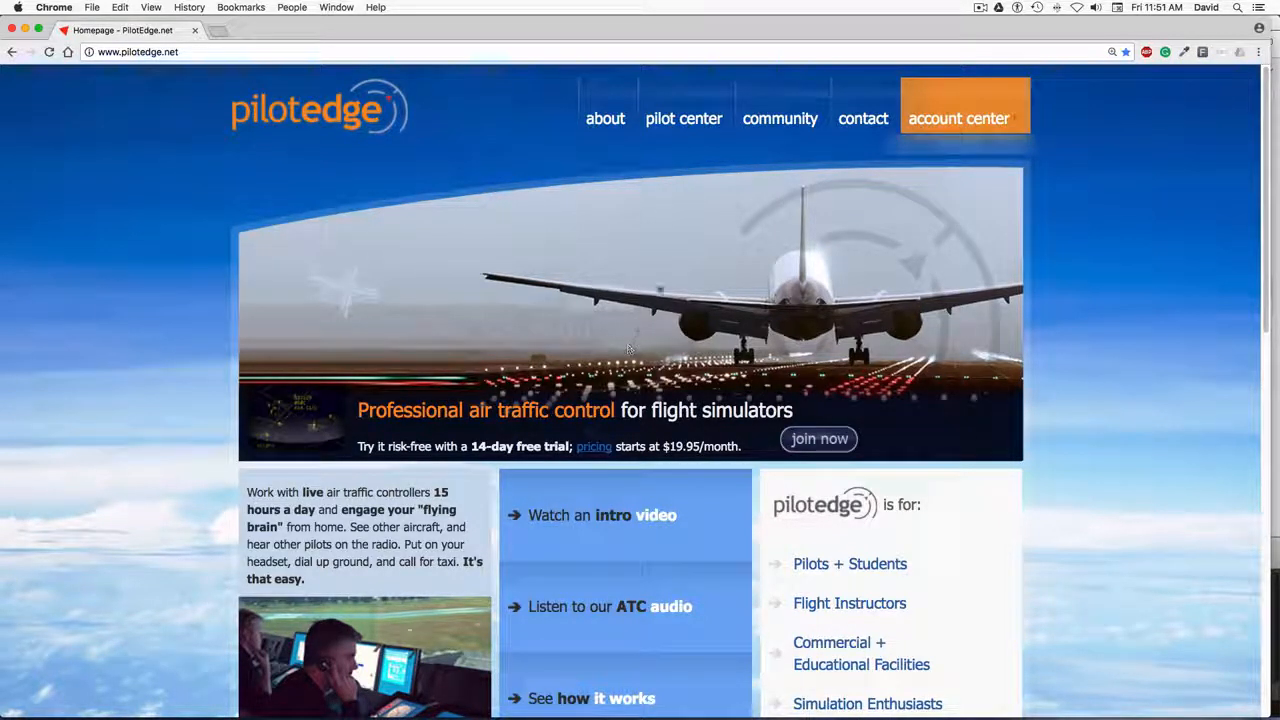
pyautogui.moveTo(684, 118)
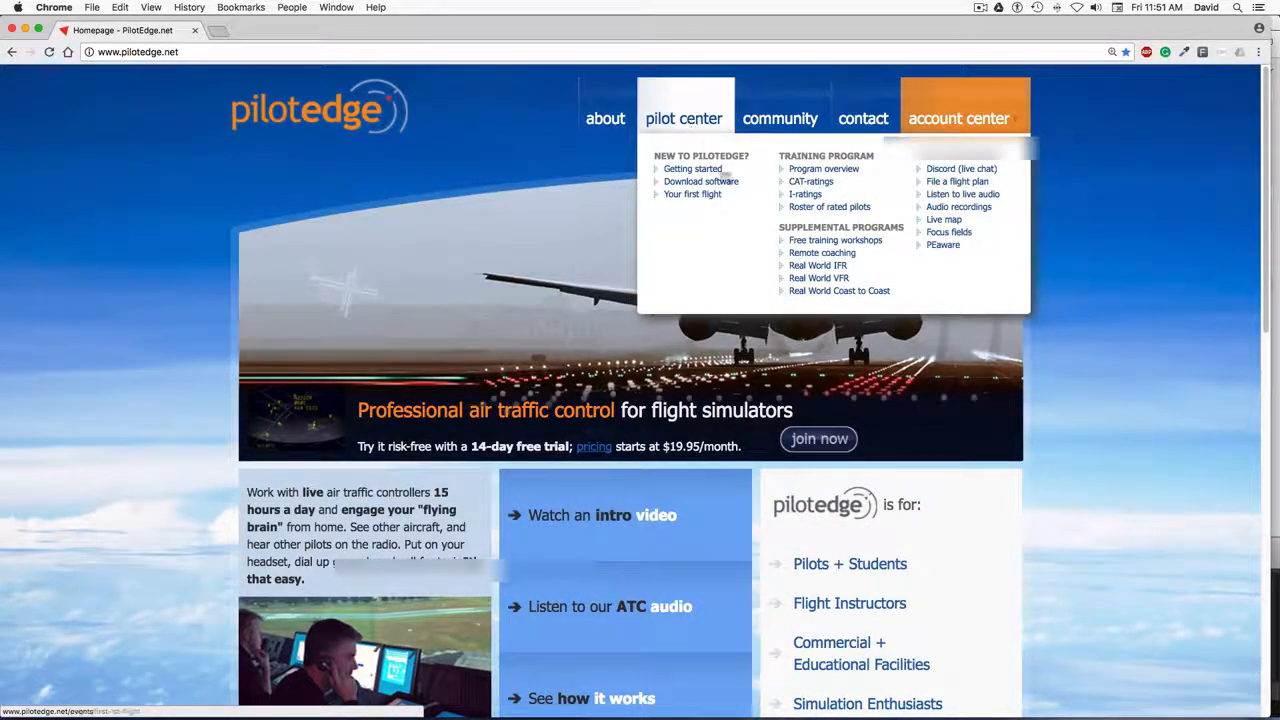
pyautogui.moveTo(958, 180)
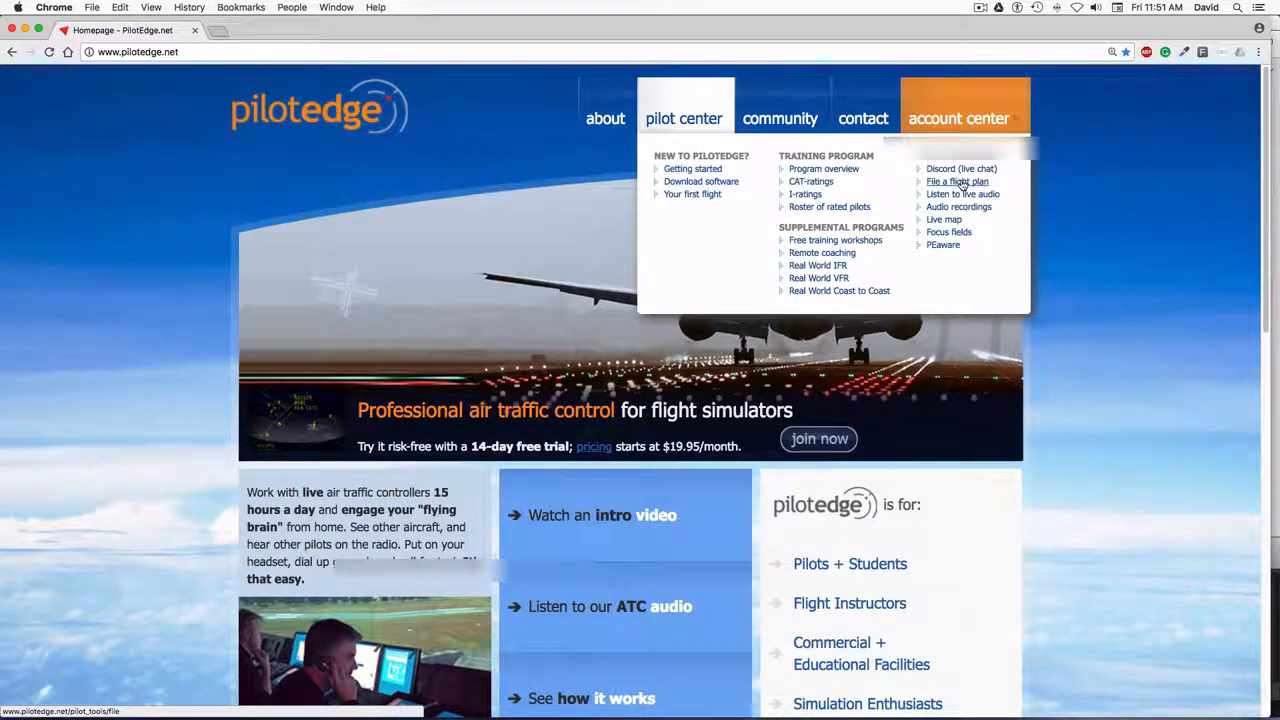
# - Go to the File a Flight Plan page from the Pilot Center navigation
pyautogui.click(956, 180)
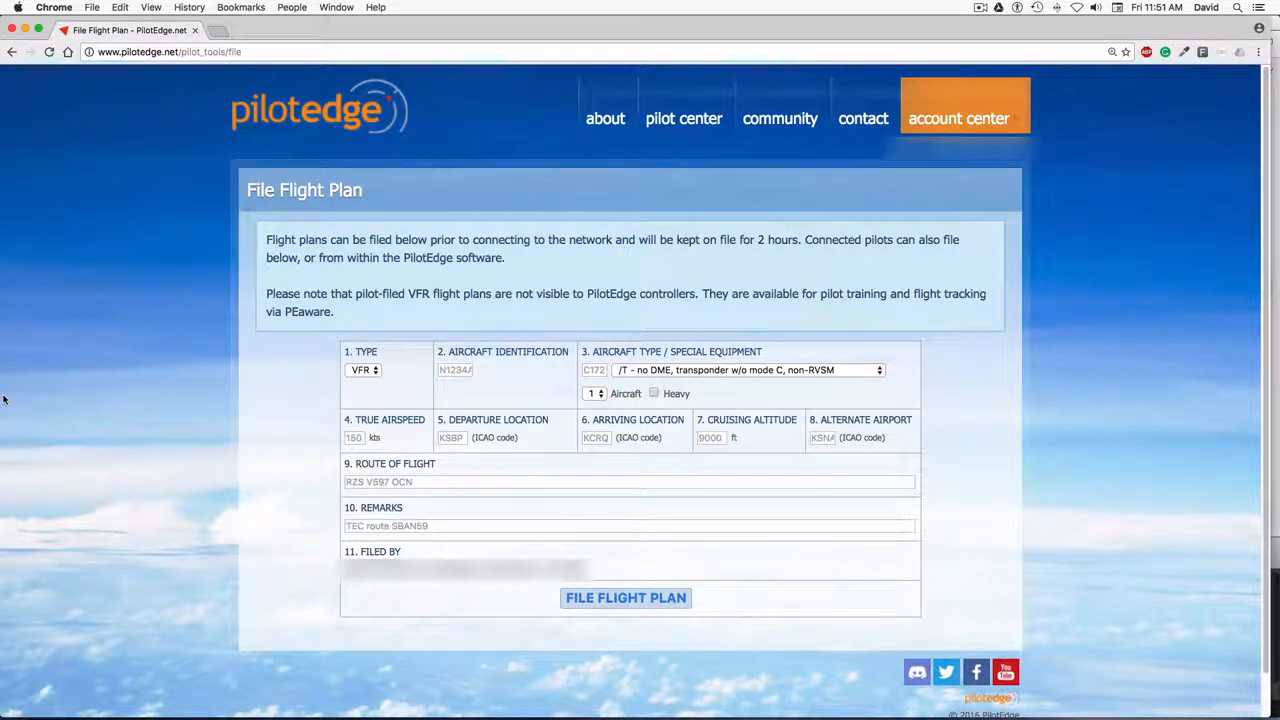
pyautogui.moveTo(308, 370)
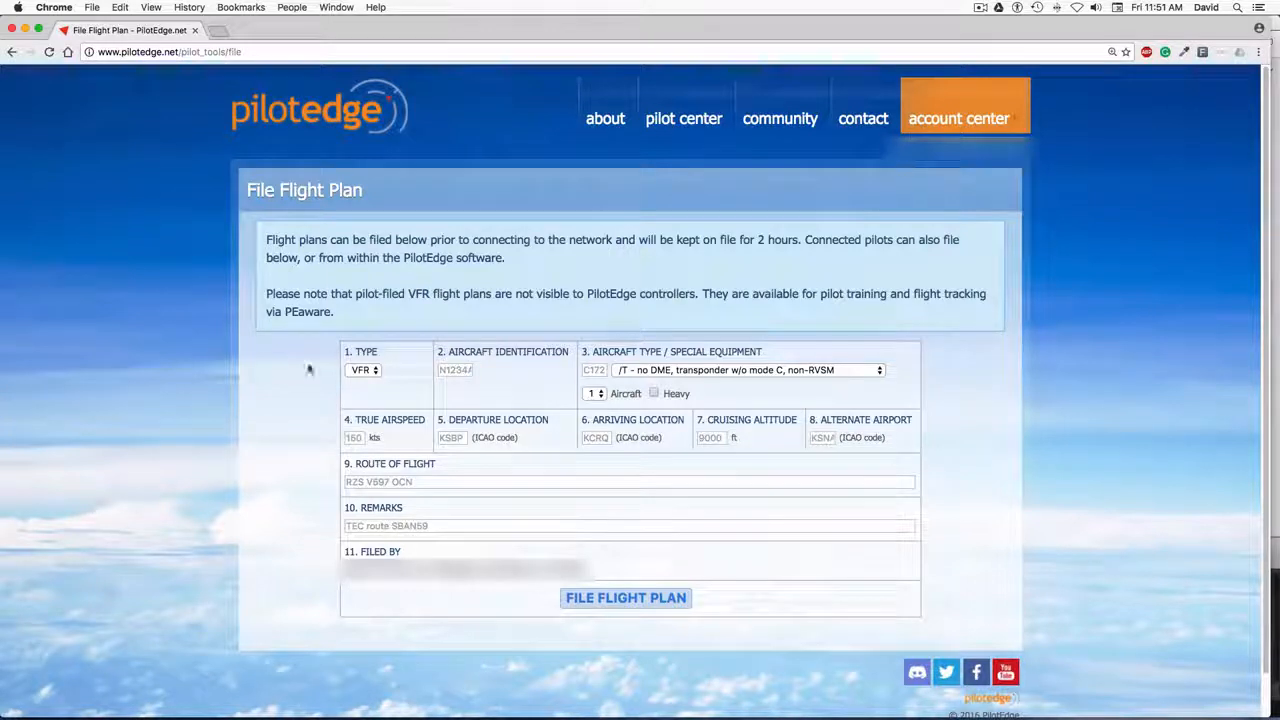
# - Set the flight rules to IFR and pick the /G GNSS, mode C transponder equipment code
pyautogui.click(360, 370)
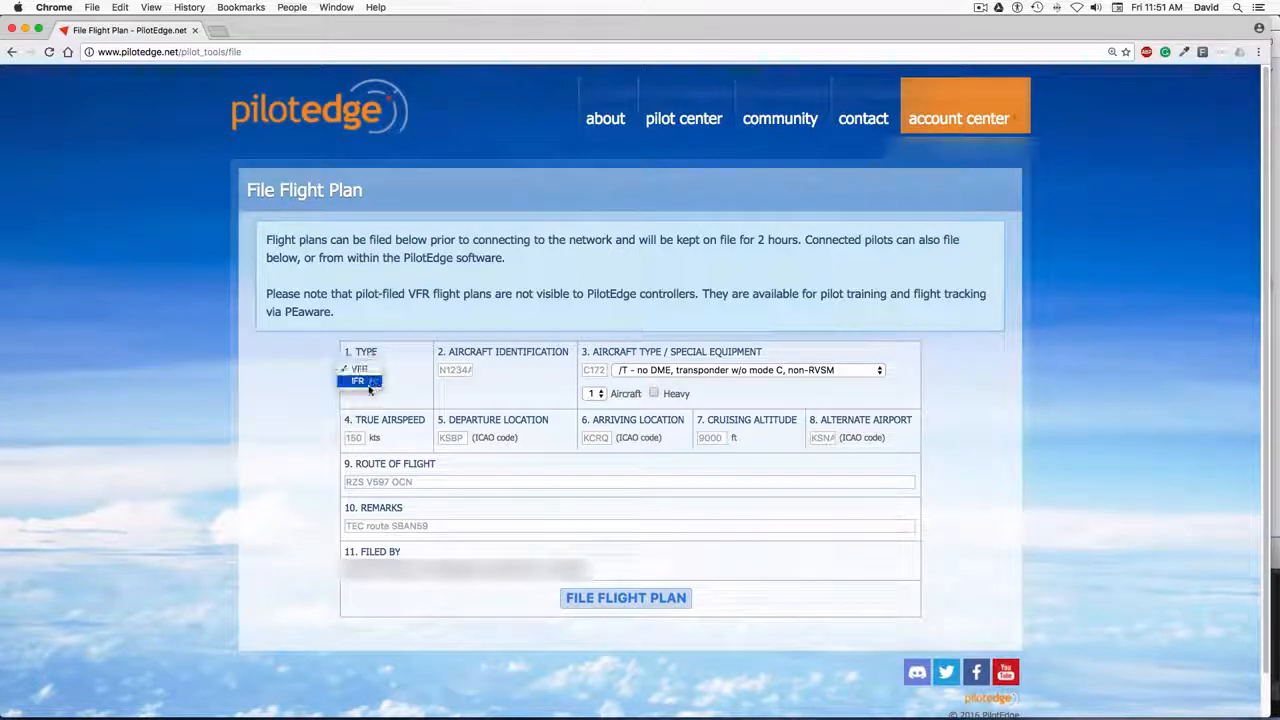
pyautogui.click(358, 380)
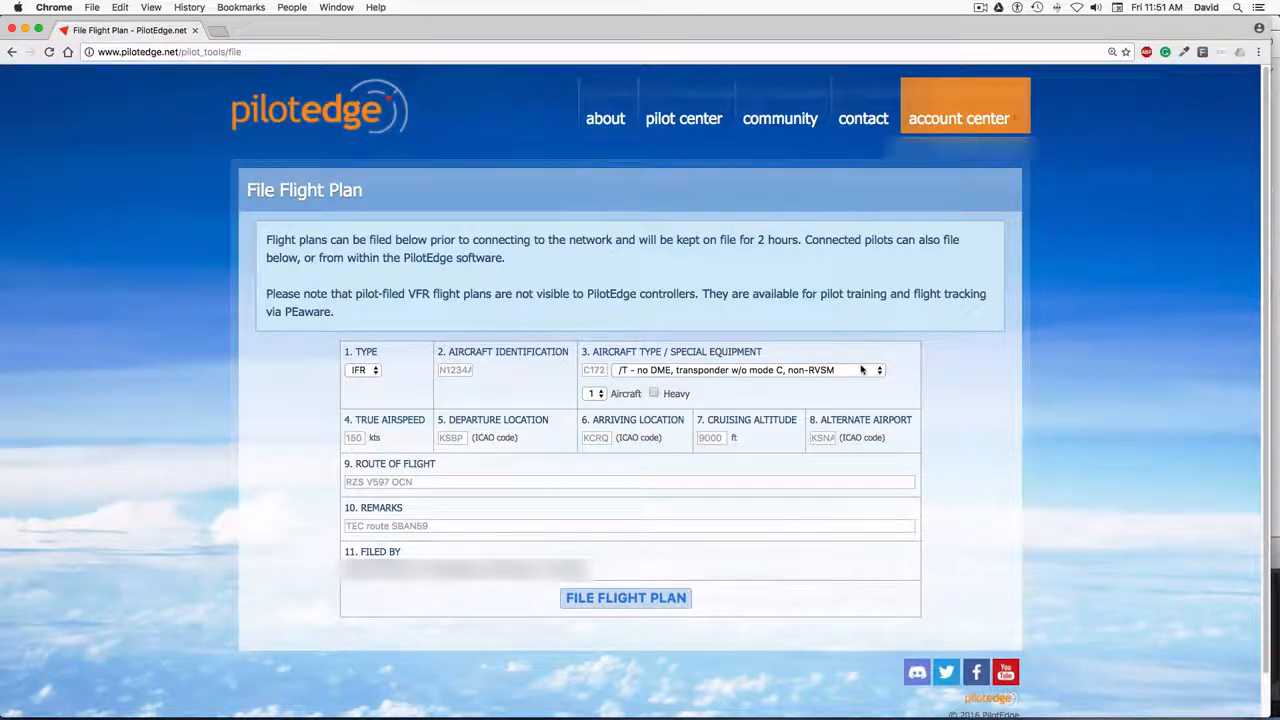
pyautogui.click(876, 368)
pyautogui.write('110')
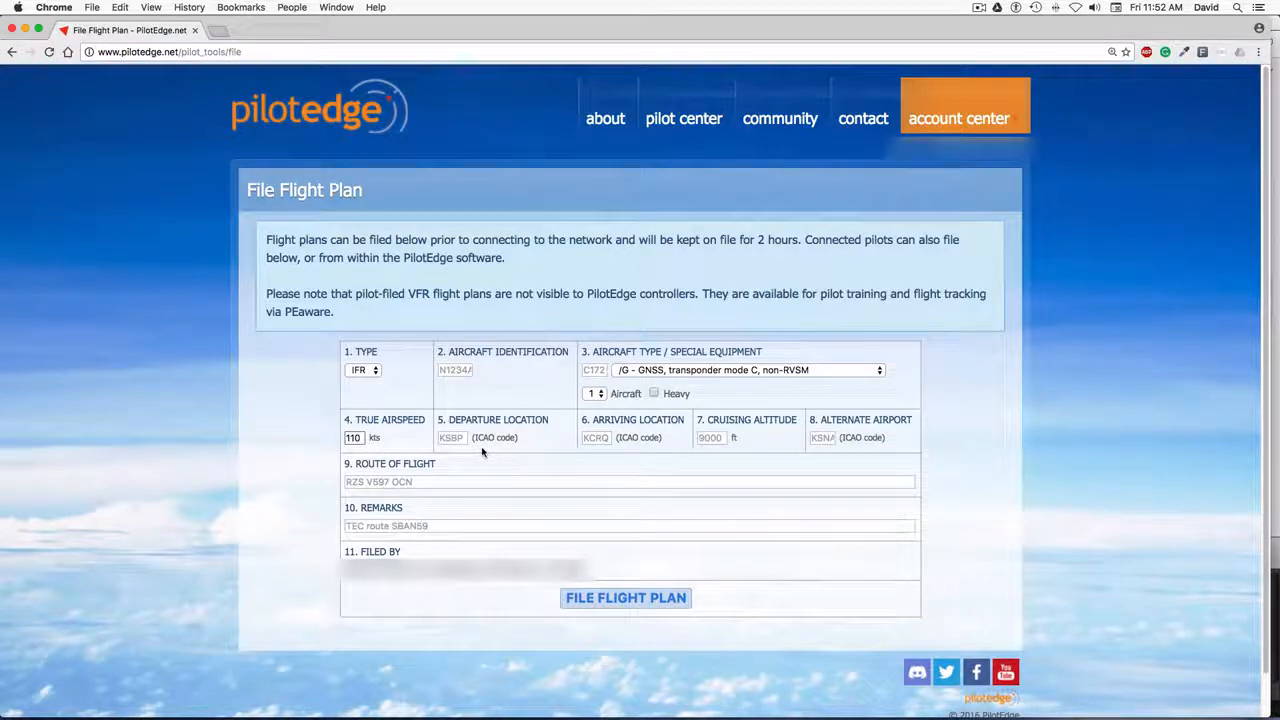
# - Enter KSNA departure and arrival, 3000 ft cruising altitude and KFUL alternate
pyautogui.click(452, 436)
pyautogui.write('K')
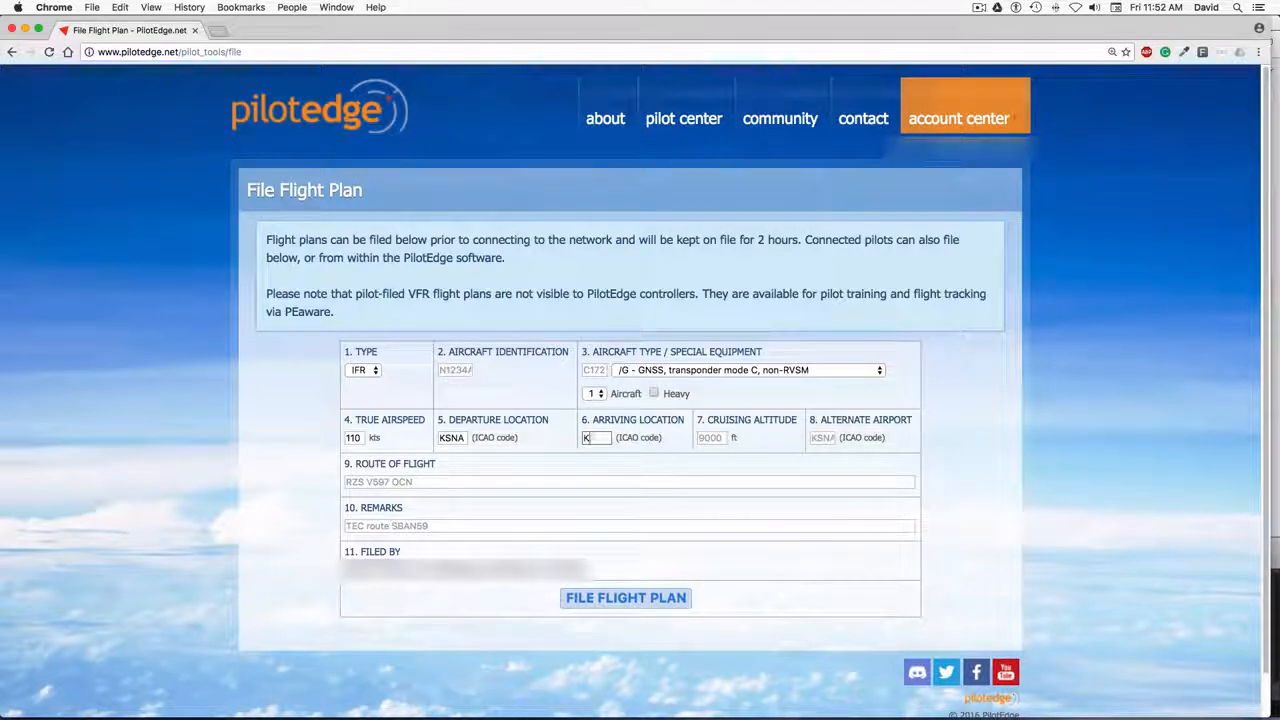
pyautogui.write('SNA')
pyautogui.click(712, 438)
pyautogui.write('3')
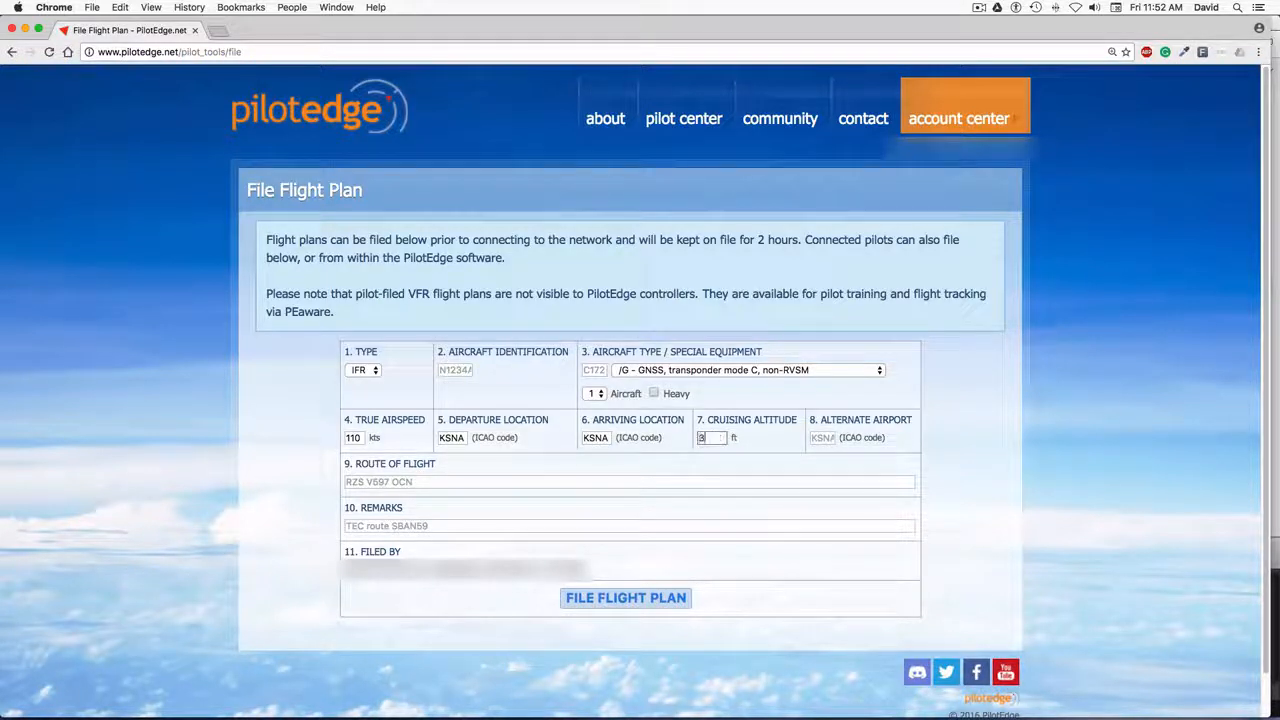
pyautogui.write('000')
pyautogui.click(822, 438)
pyautogui.write('K')
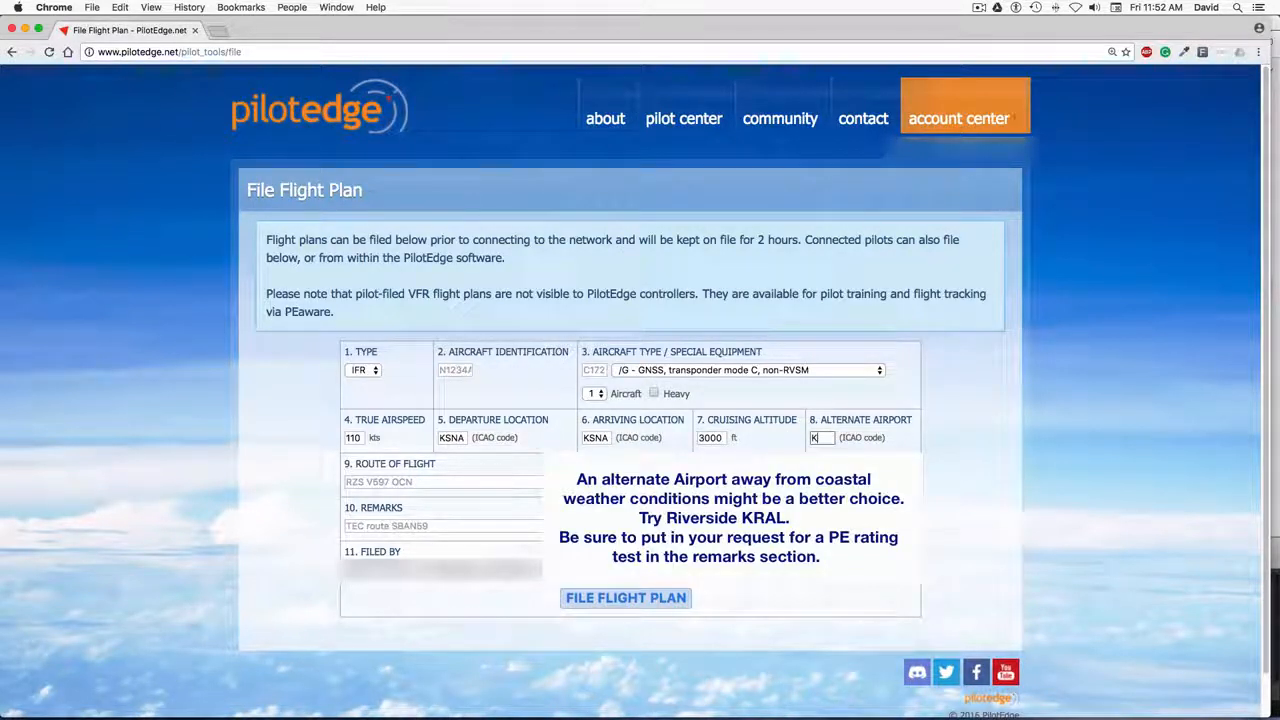
pyautogui.write('FUL')
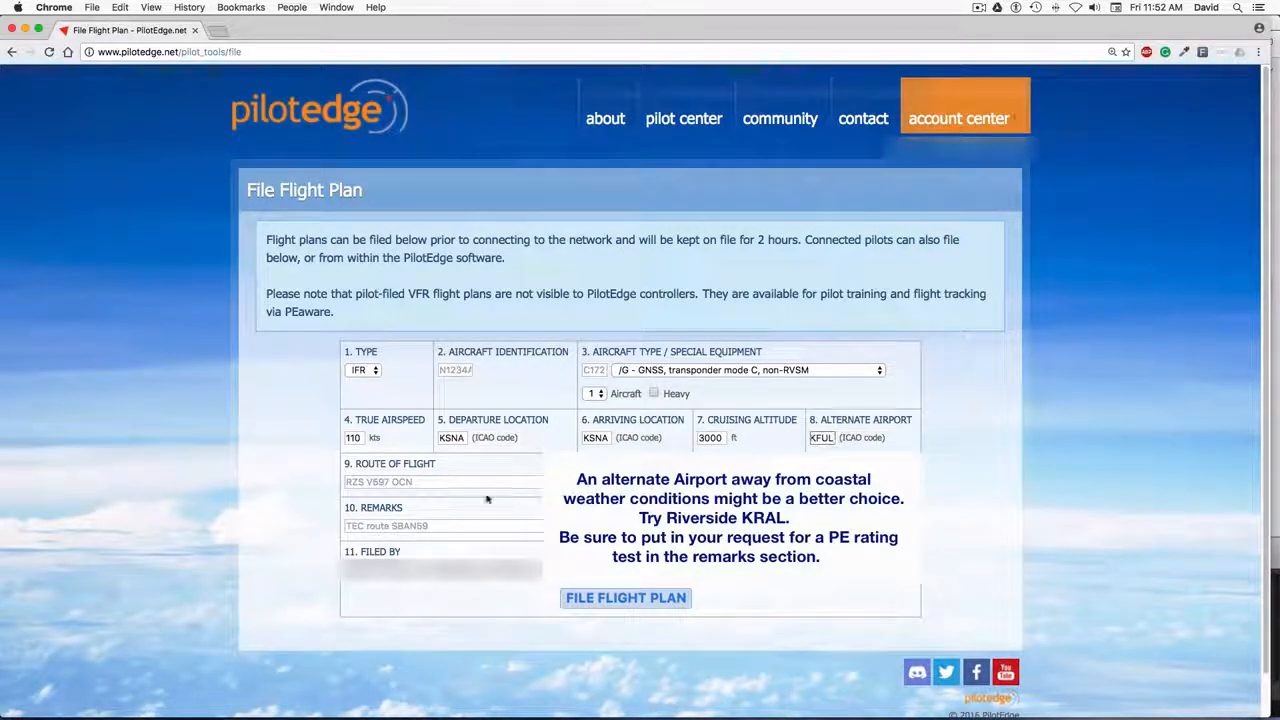
# - Enter the route of flight KSNA SLI KSNA
pyautogui.click(472, 482)
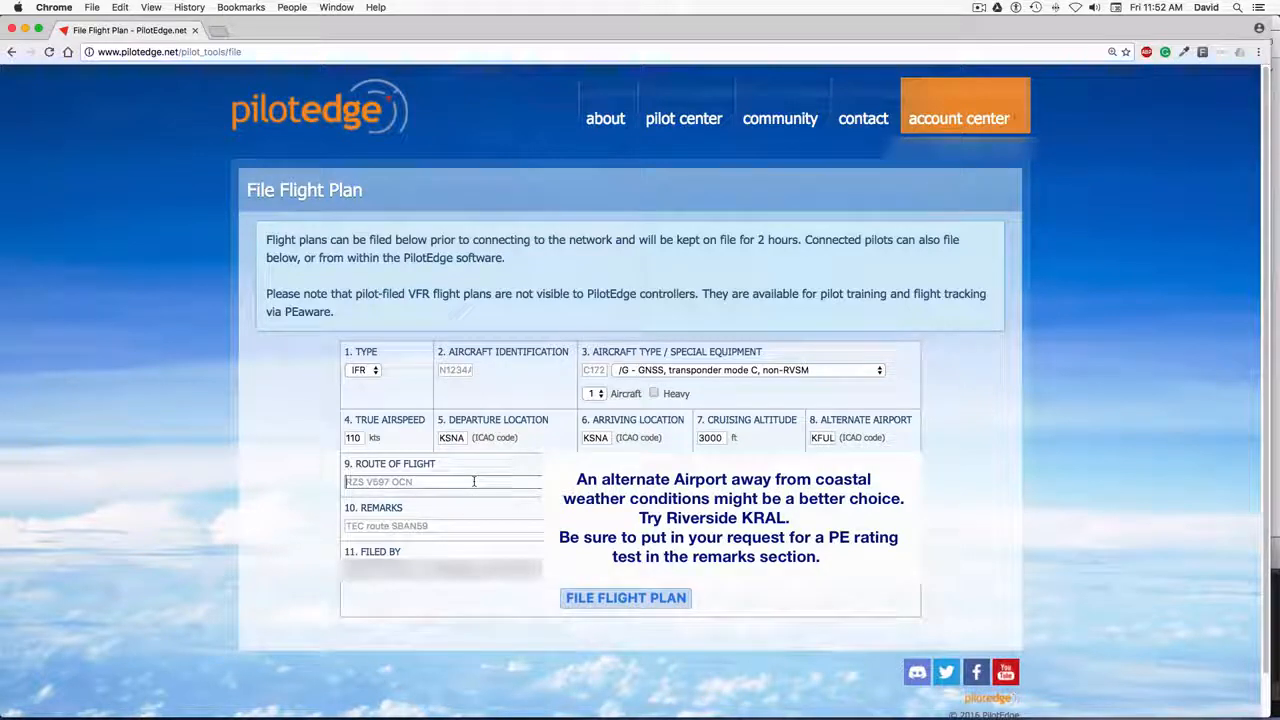
pyautogui.write('KSNA')
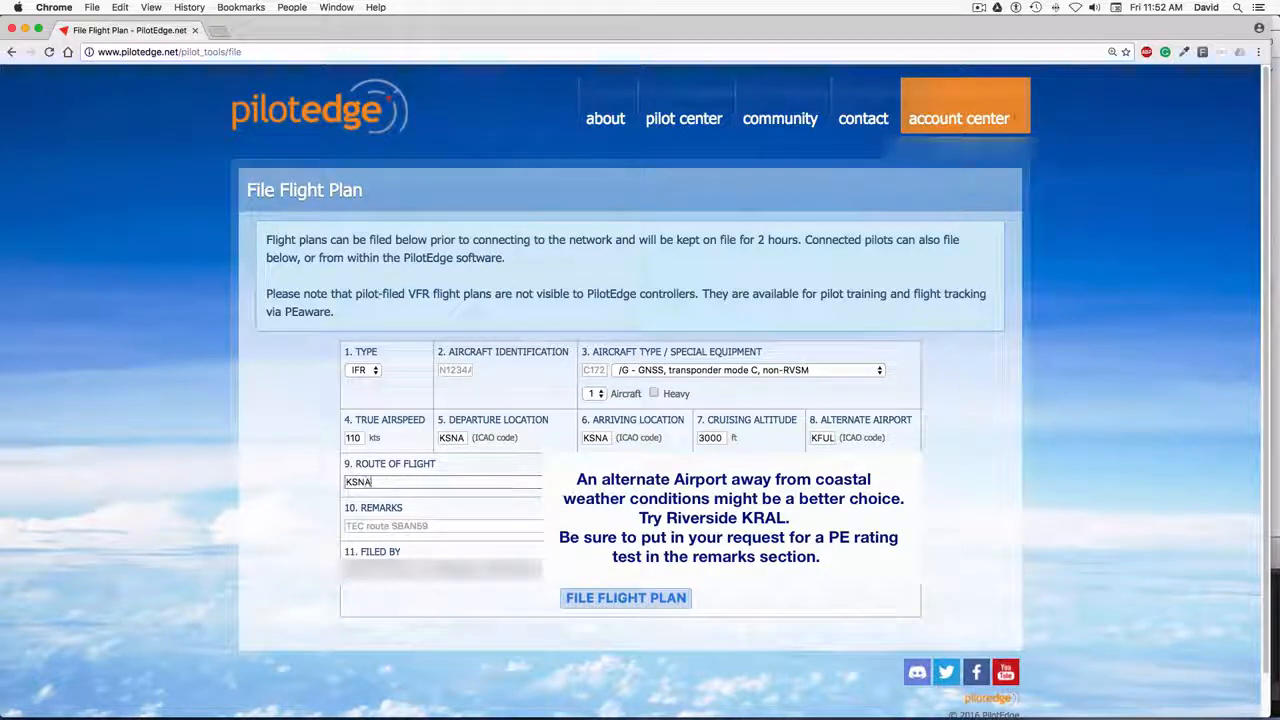
pyautogui.write('Sl')
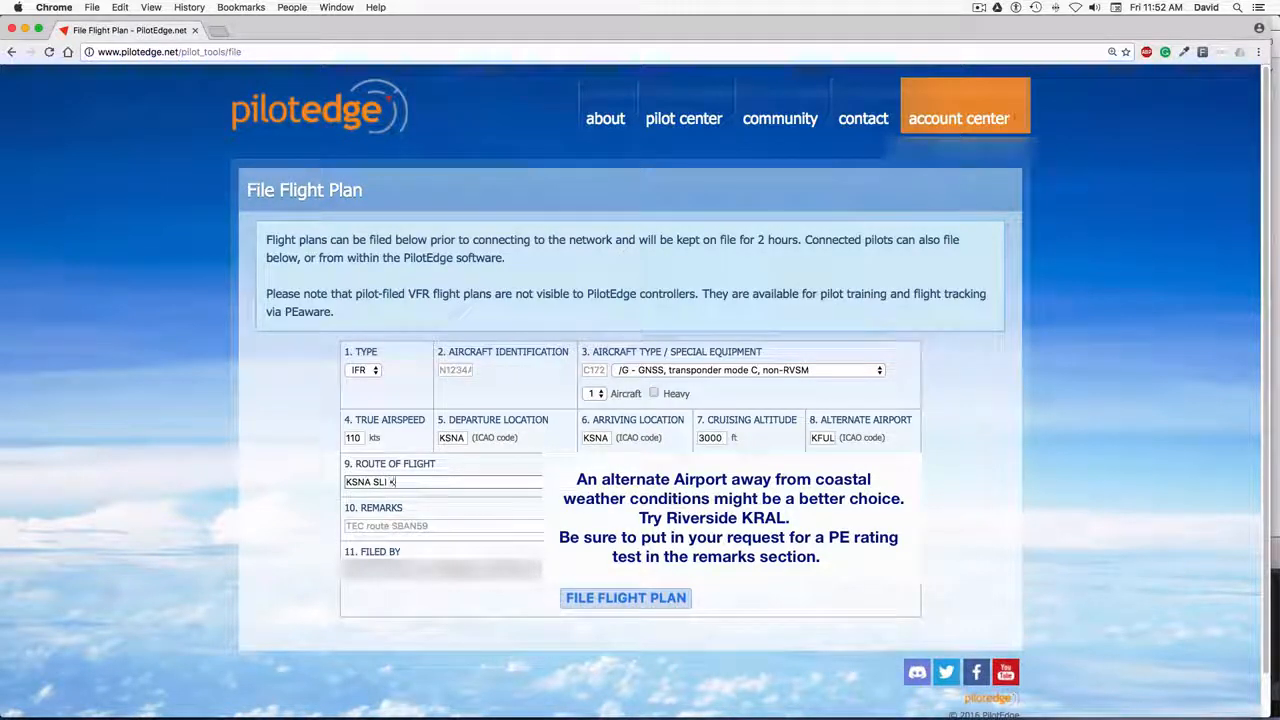
pyautogui.write('KSNA')
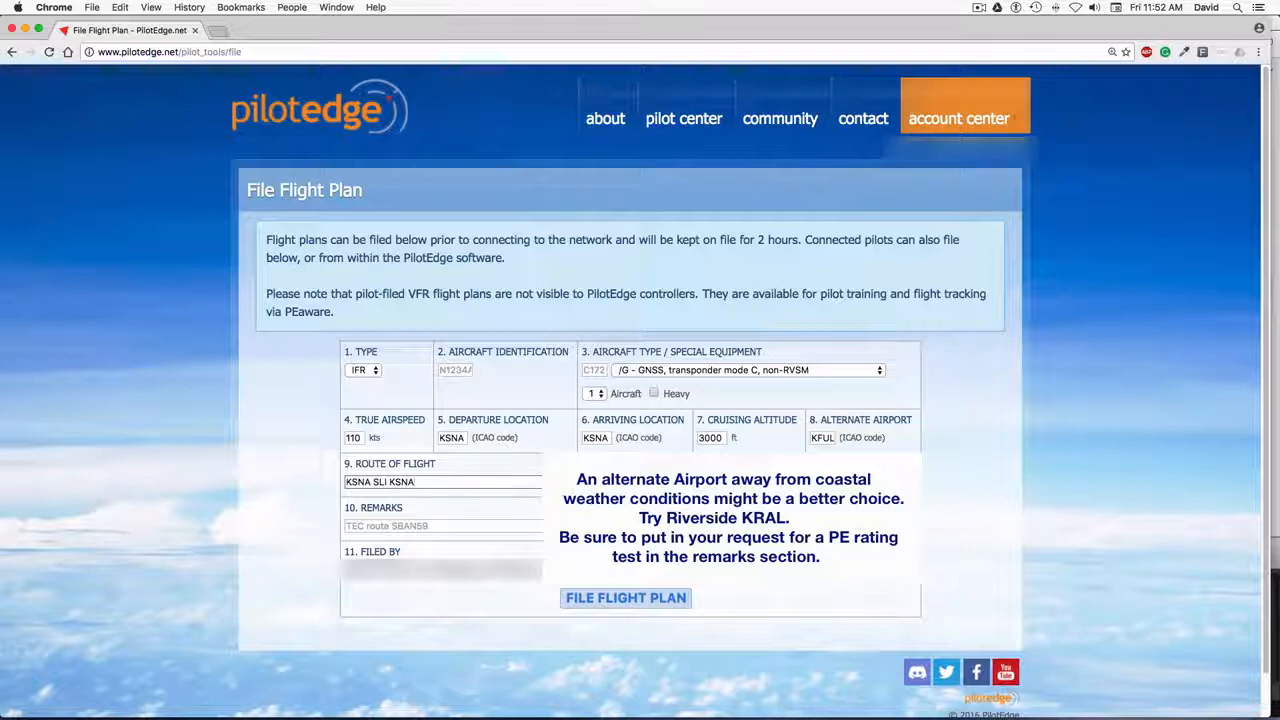
# - Add the remark 'Request ILS' to the flight plan
pyautogui.click(444, 526)
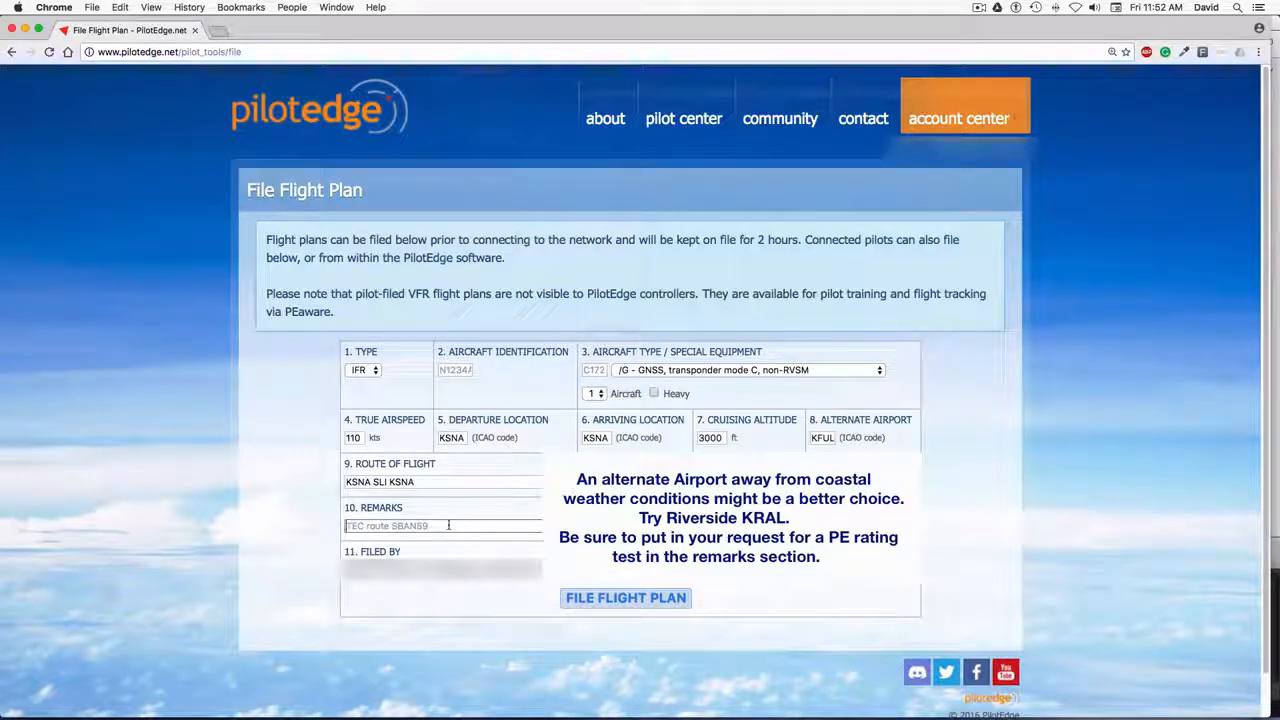
pyautogui.write('Request')
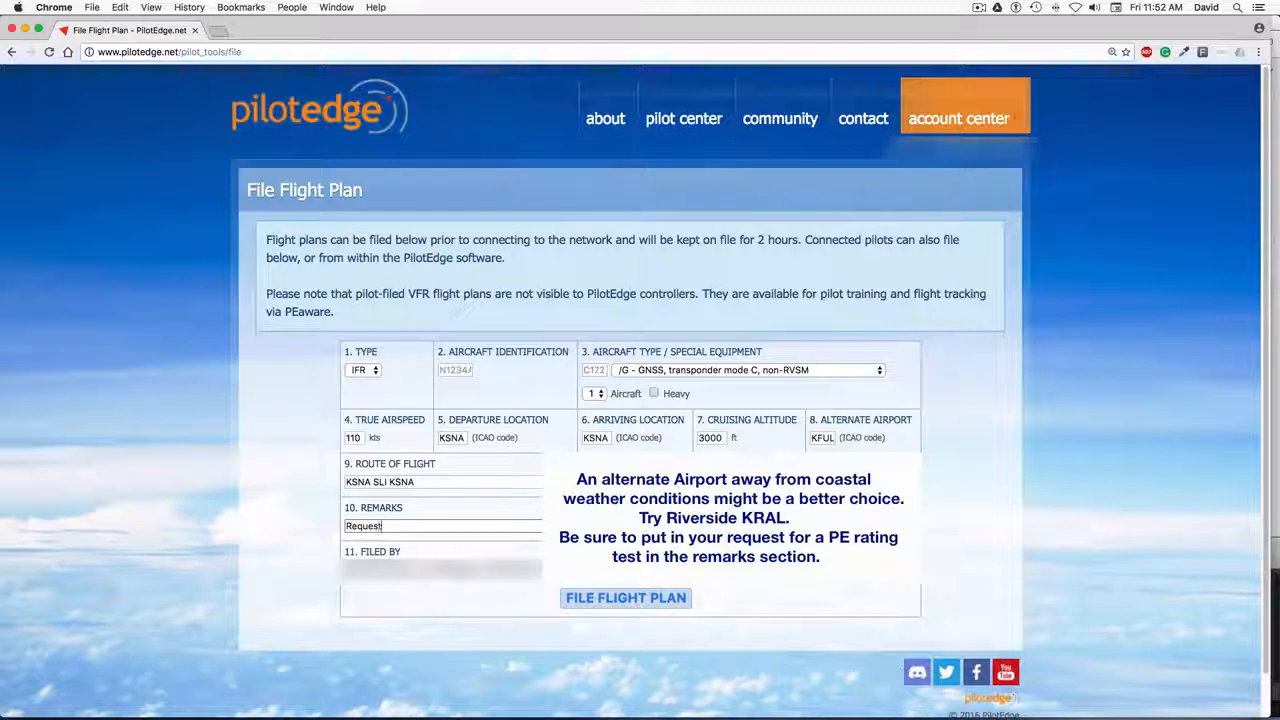
pyautogui.write('ILS')
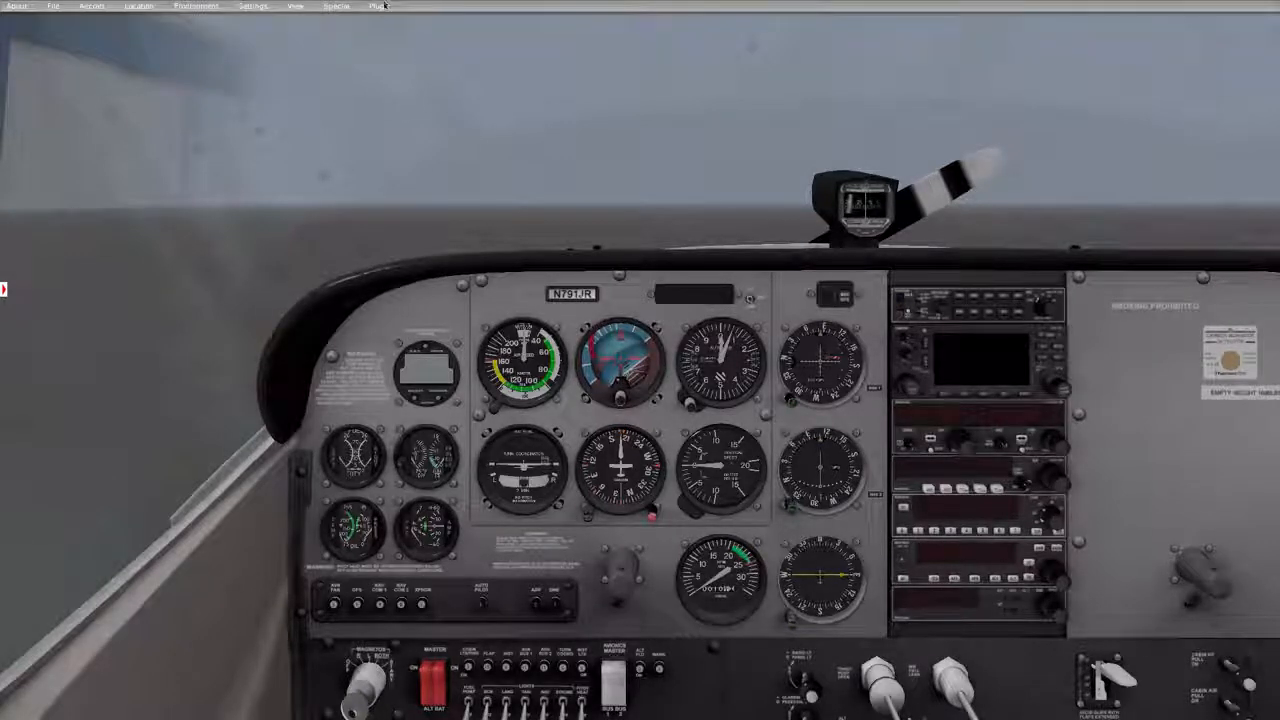
# - Connect the C172 to the PilotEdge network through the plugin's Connect dialog
pyautogui.click(380, 8)
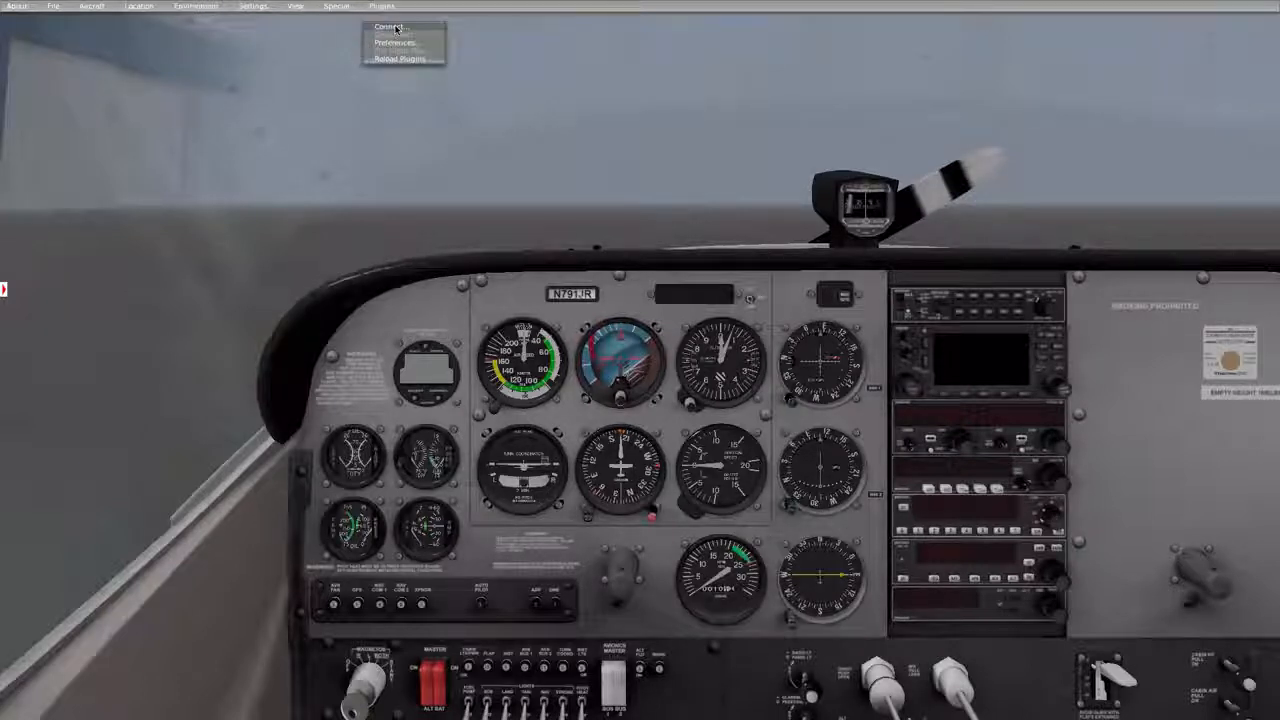
pyautogui.click(386, 26)
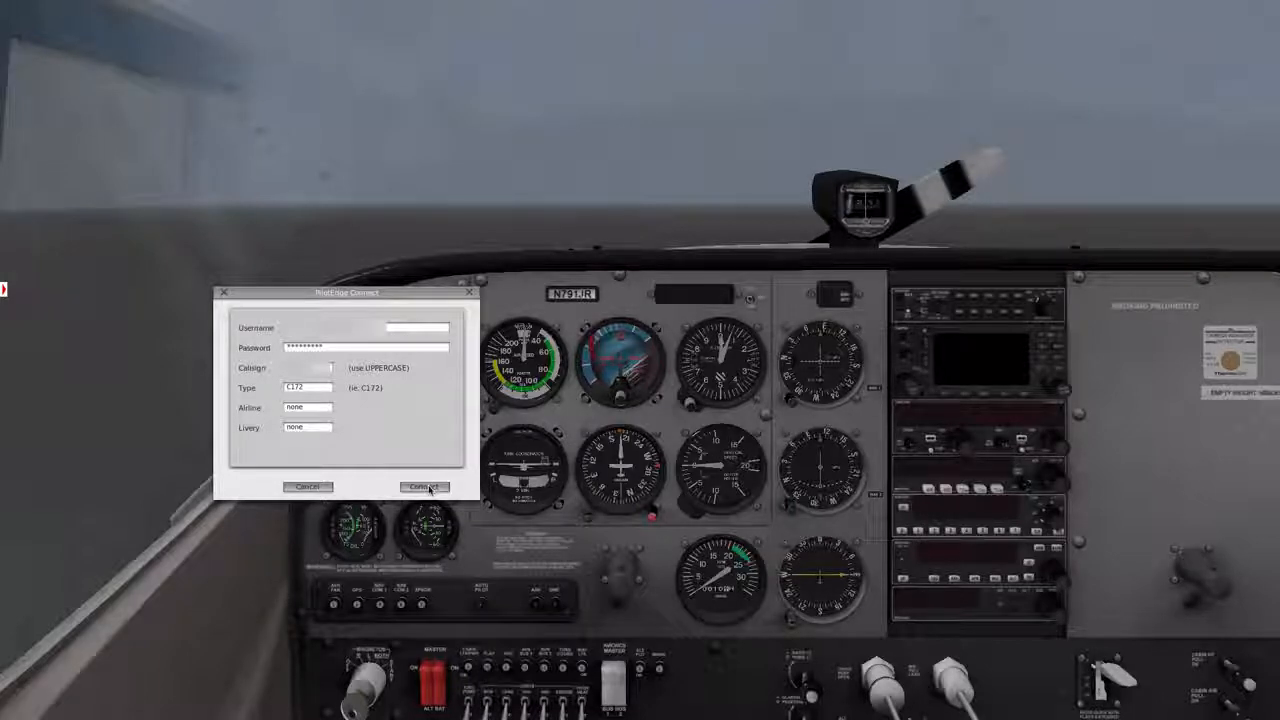
pyautogui.click(420, 488)
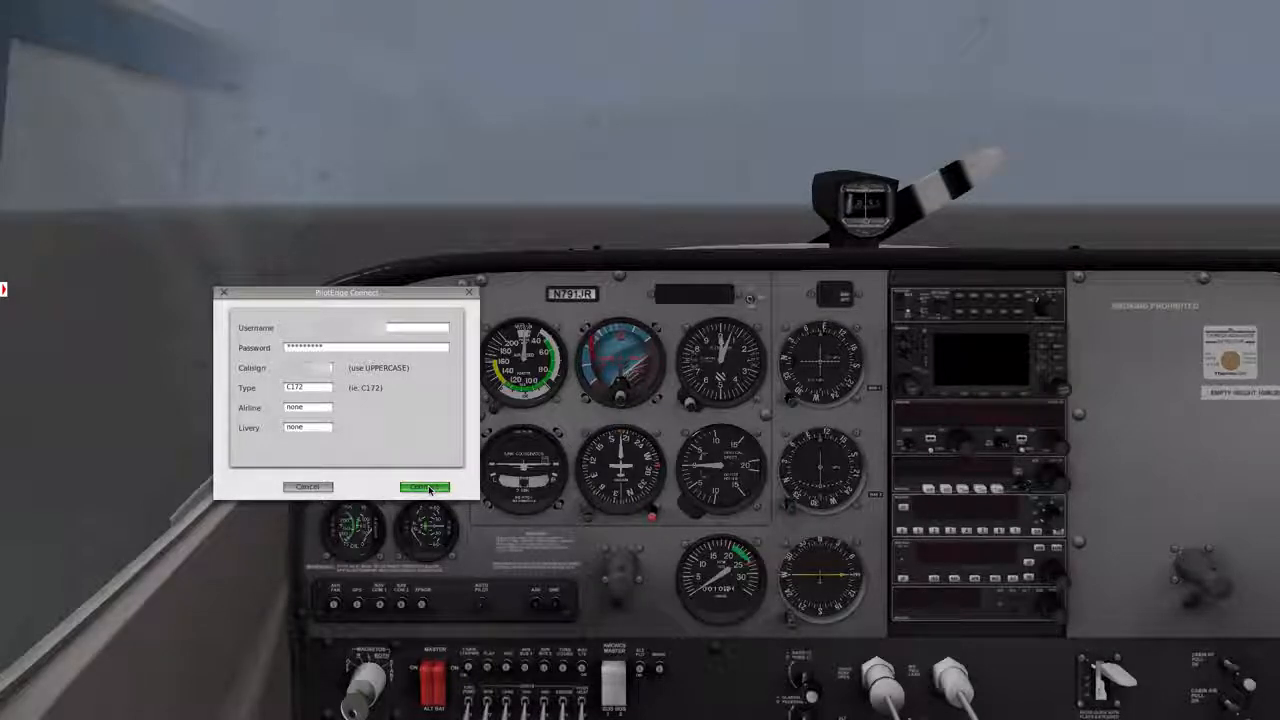
pyautogui.click(420, 488)
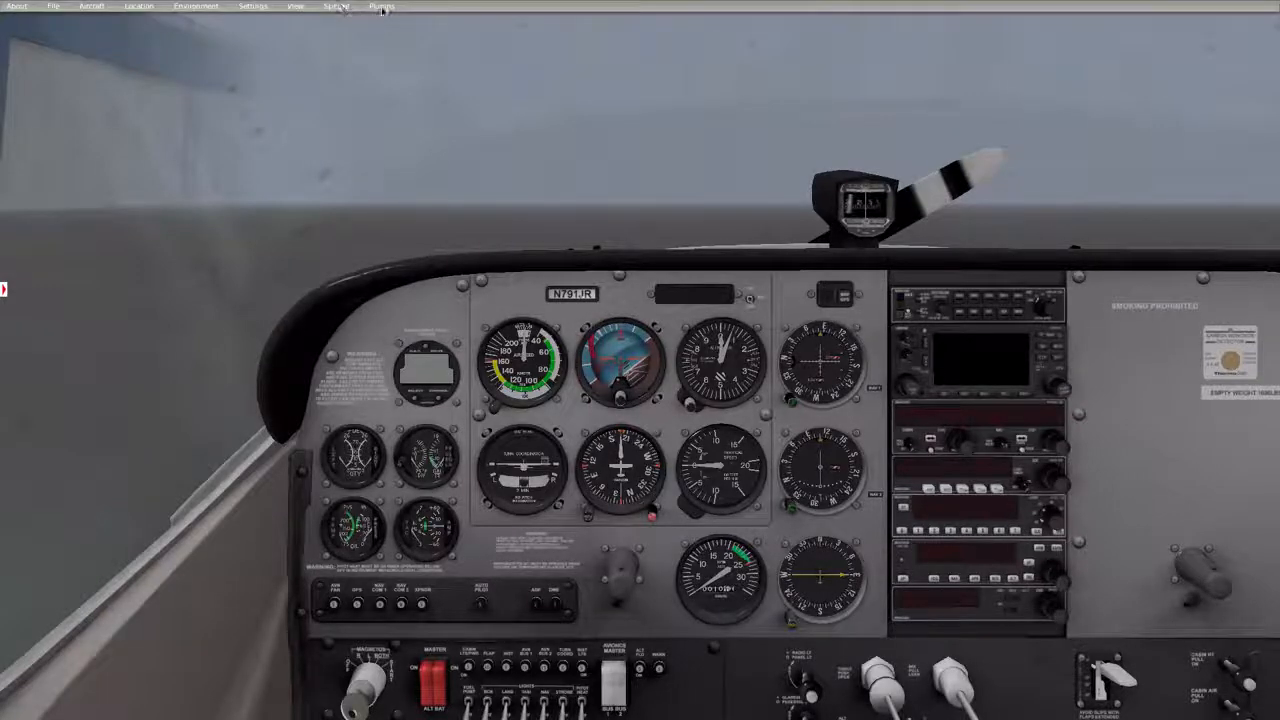
# - Bring up the plugin's File Flight Plan dialog prefilled with the KSNA round trip at 3000 ft
pyautogui.click(384, 8)
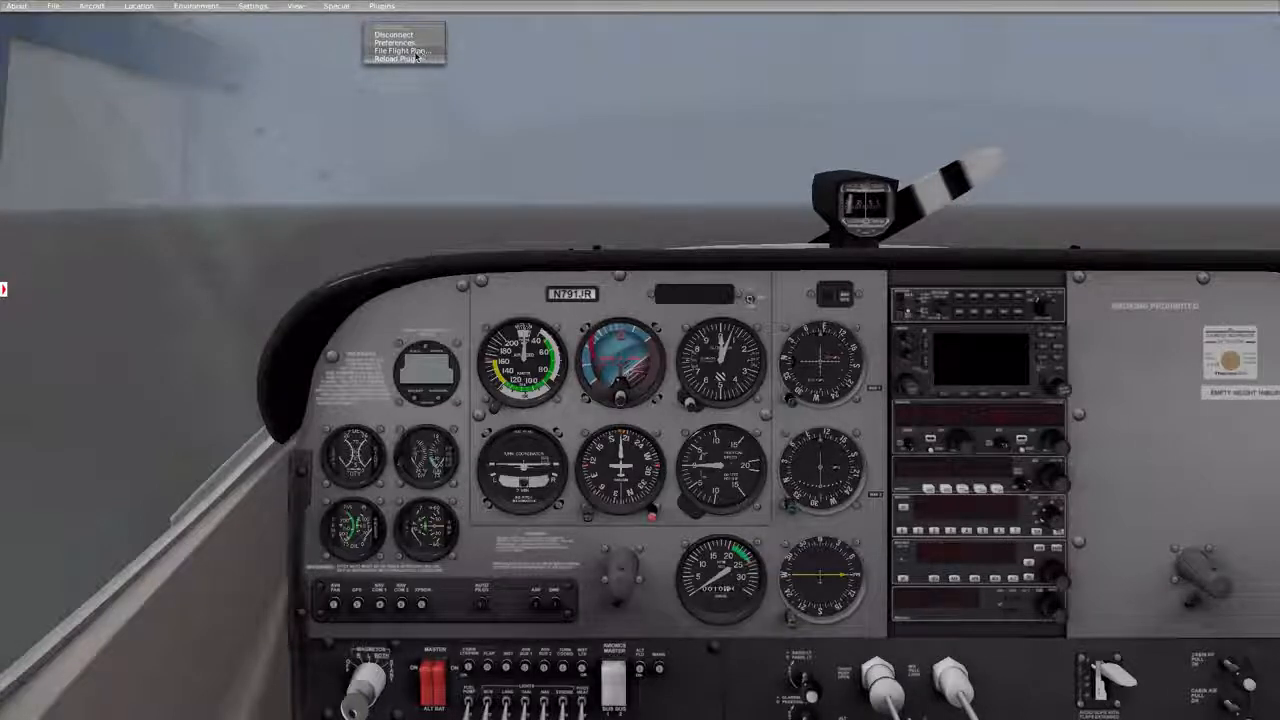
pyautogui.click(396, 52)
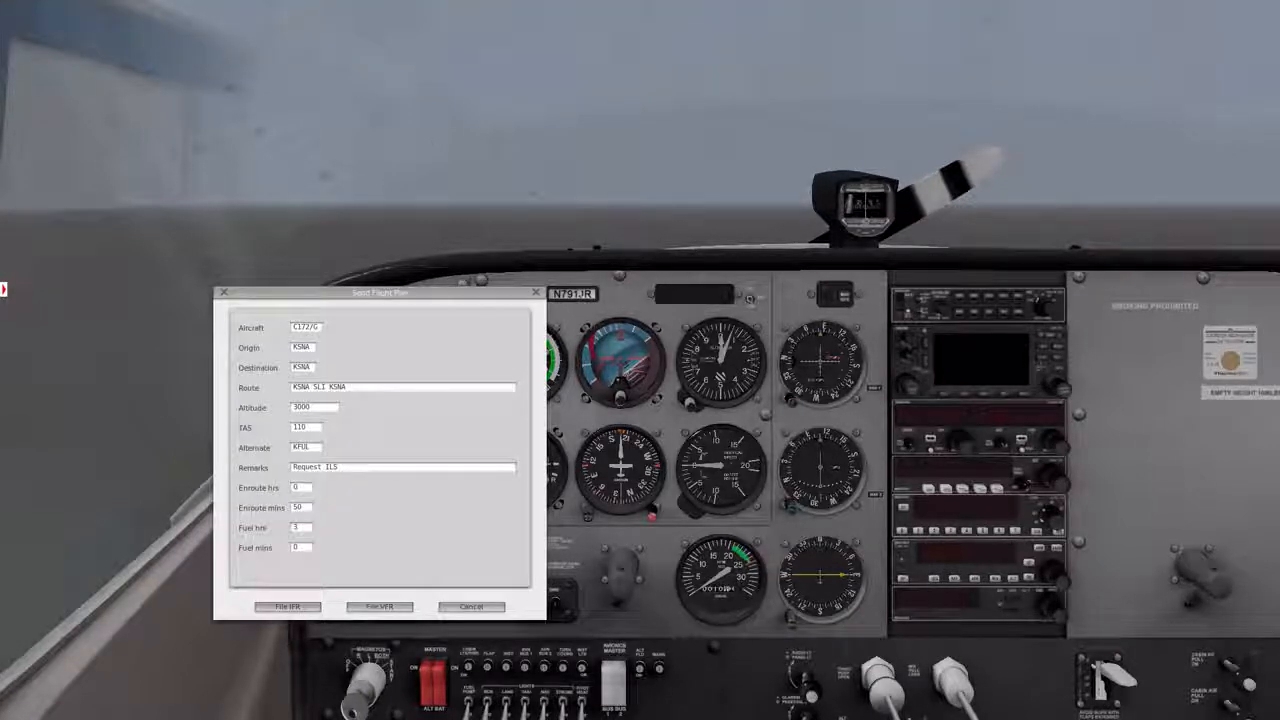